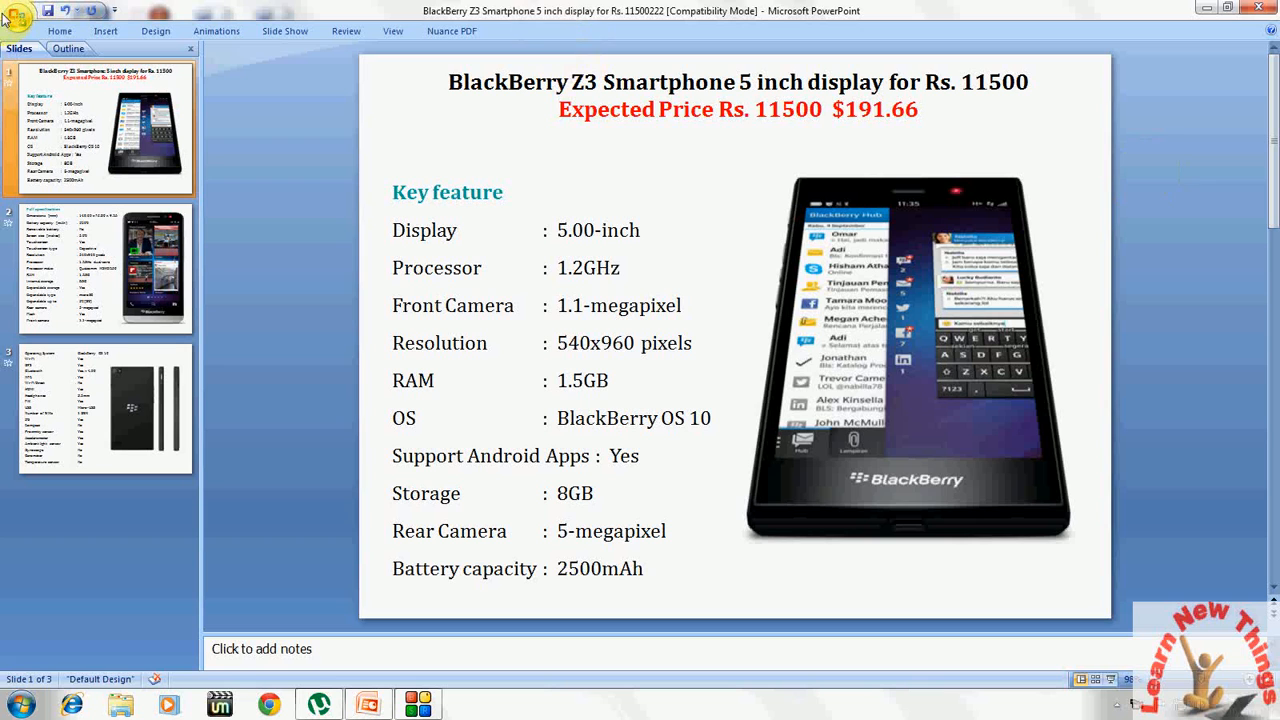
# Open the Save As dialog for other formats from the Office menu.
pyautogui.click(20, 14)
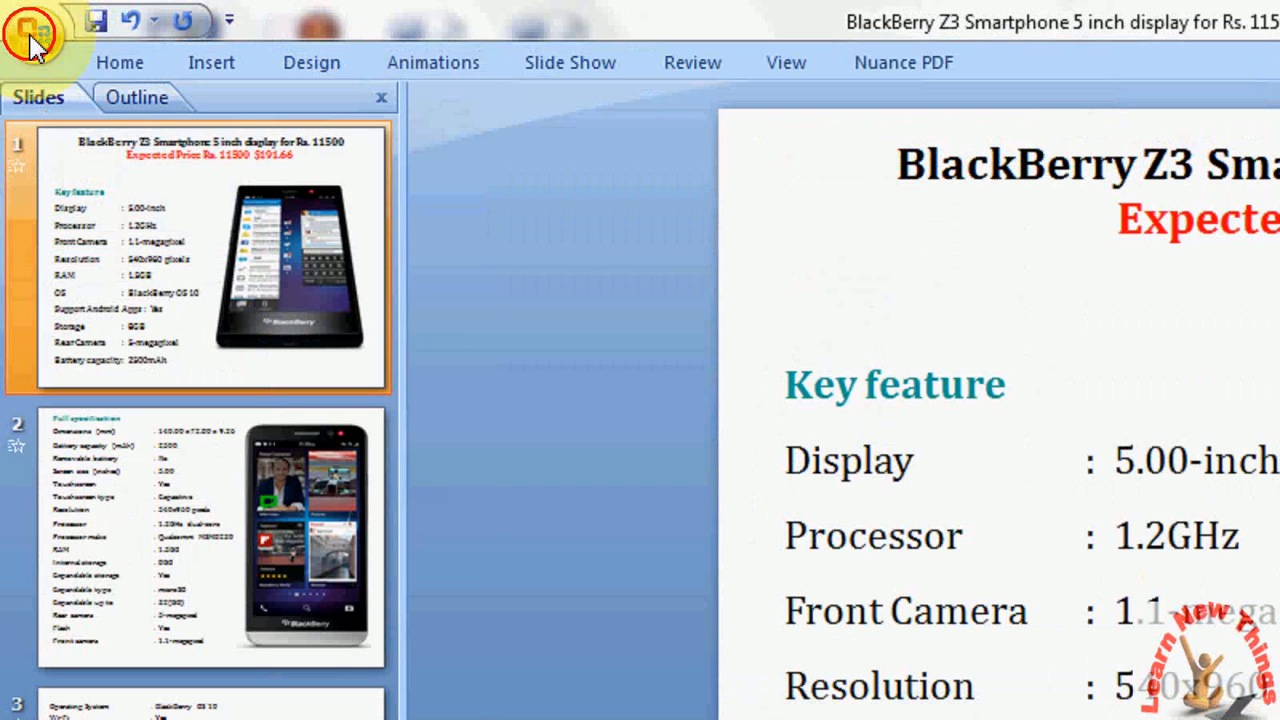
pyautogui.click(35, 35)
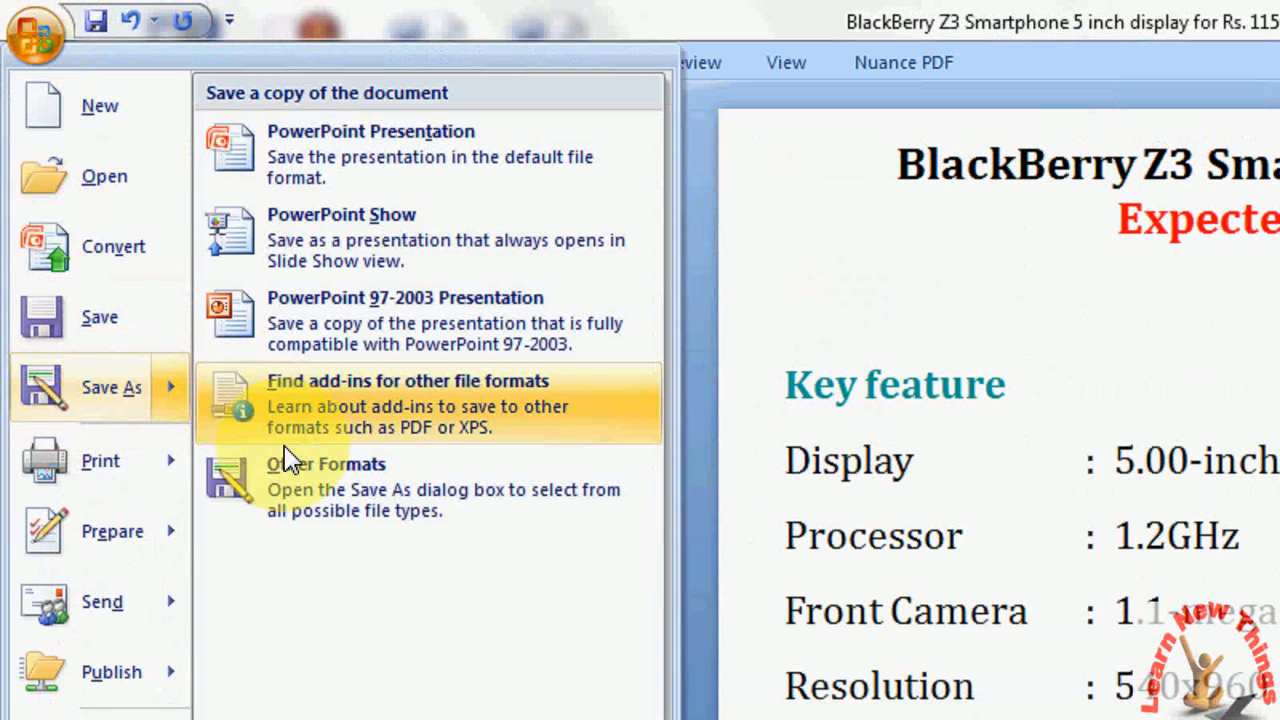
pyautogui.moveTo(360, 490)
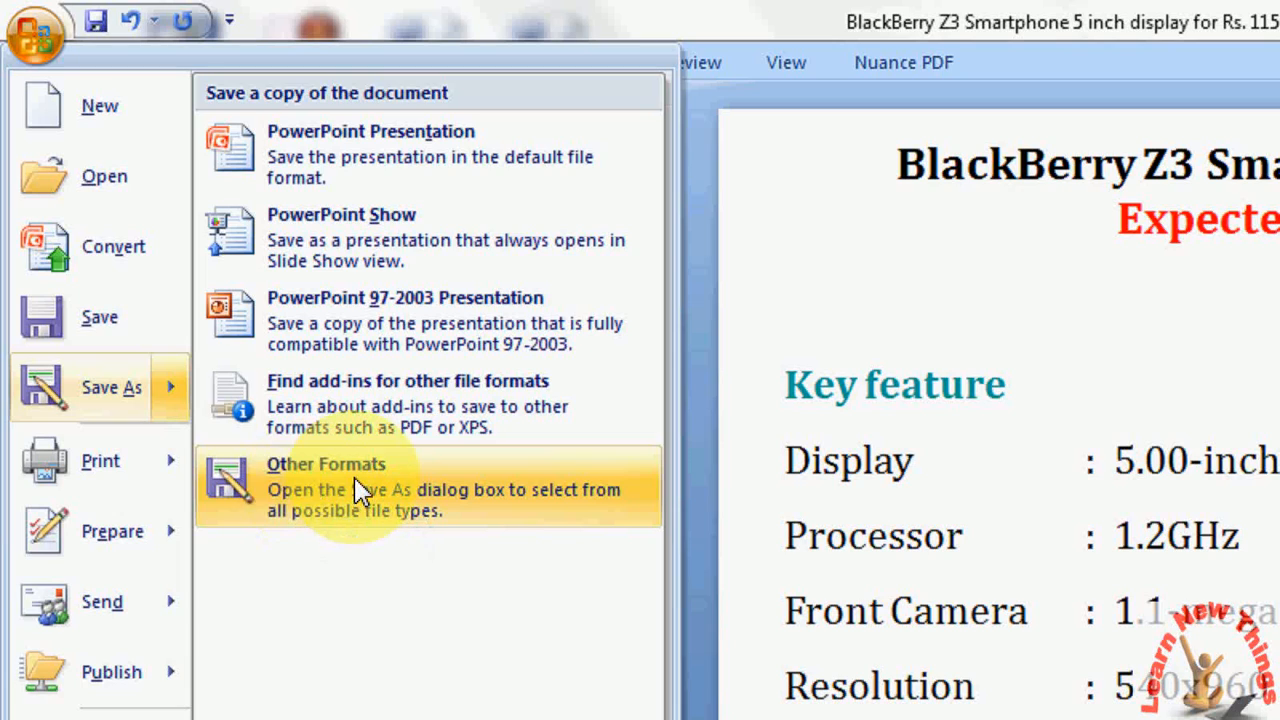
pyautogui.click(325, 464)
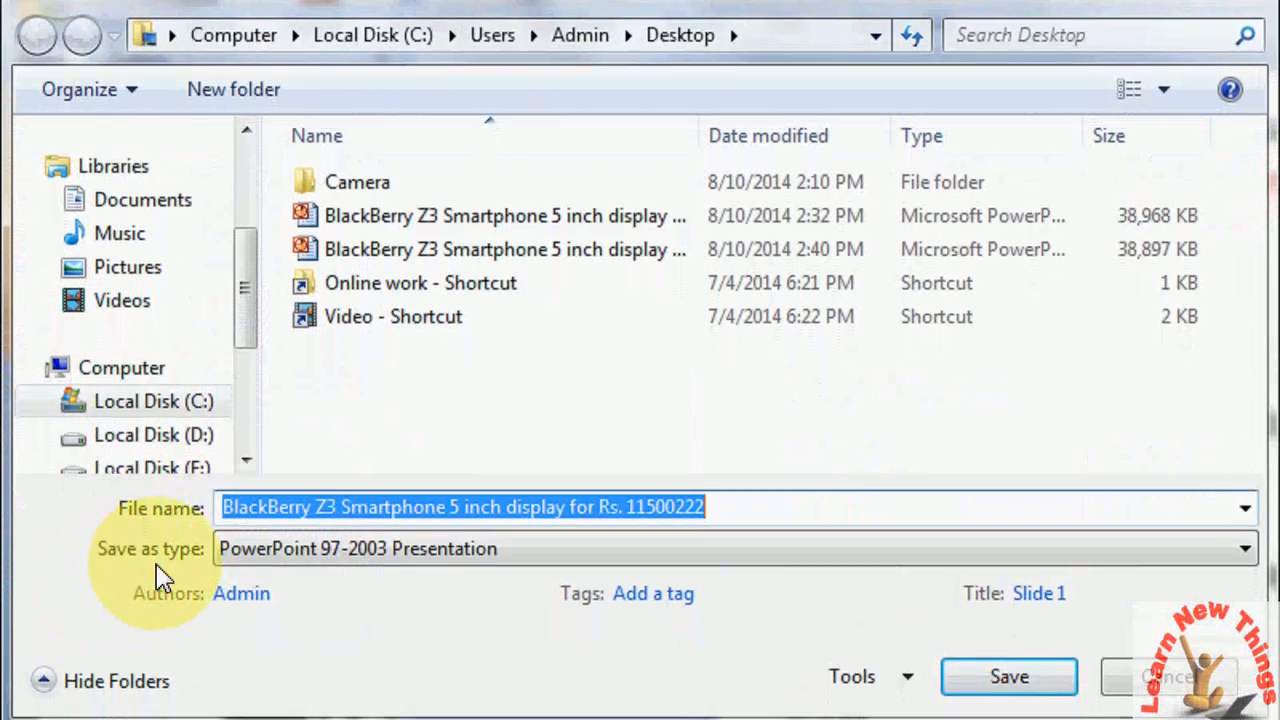
# Save the presentation to the Desktop as JPEG File Interchange Format named 'Images'.
pyautogui.click(1243, 548)
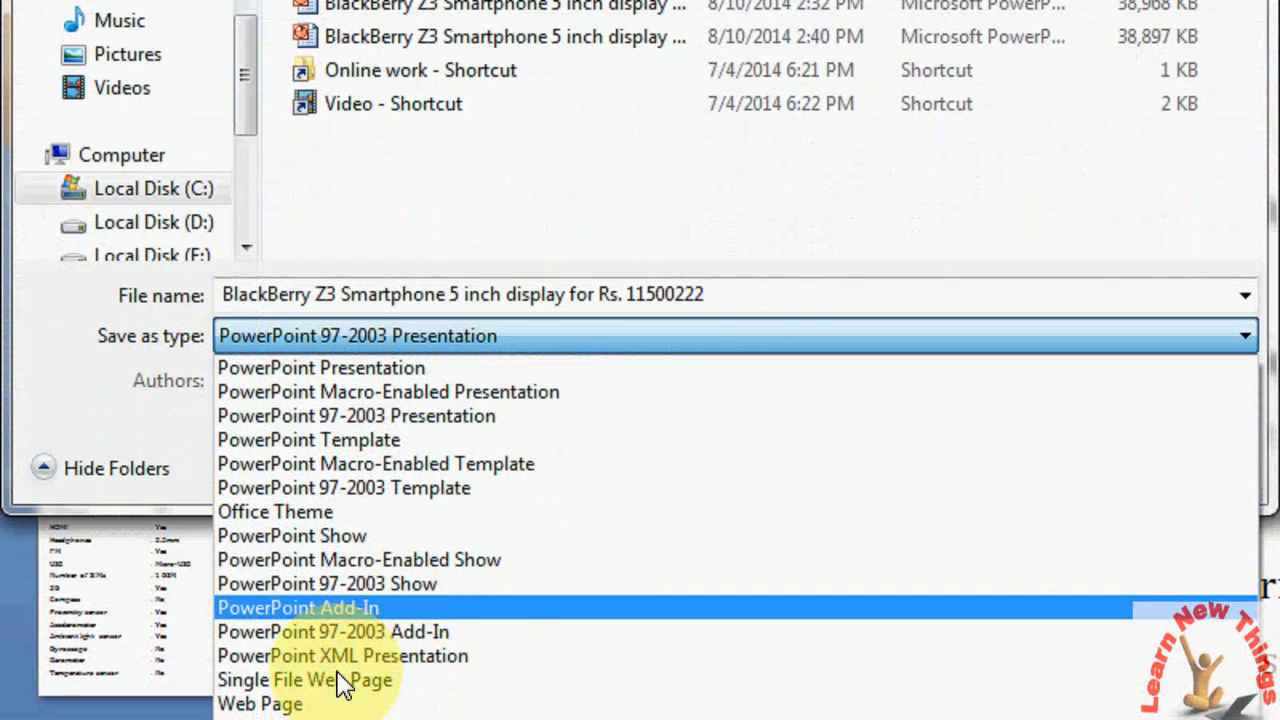
pyautogui.scroll(-3)
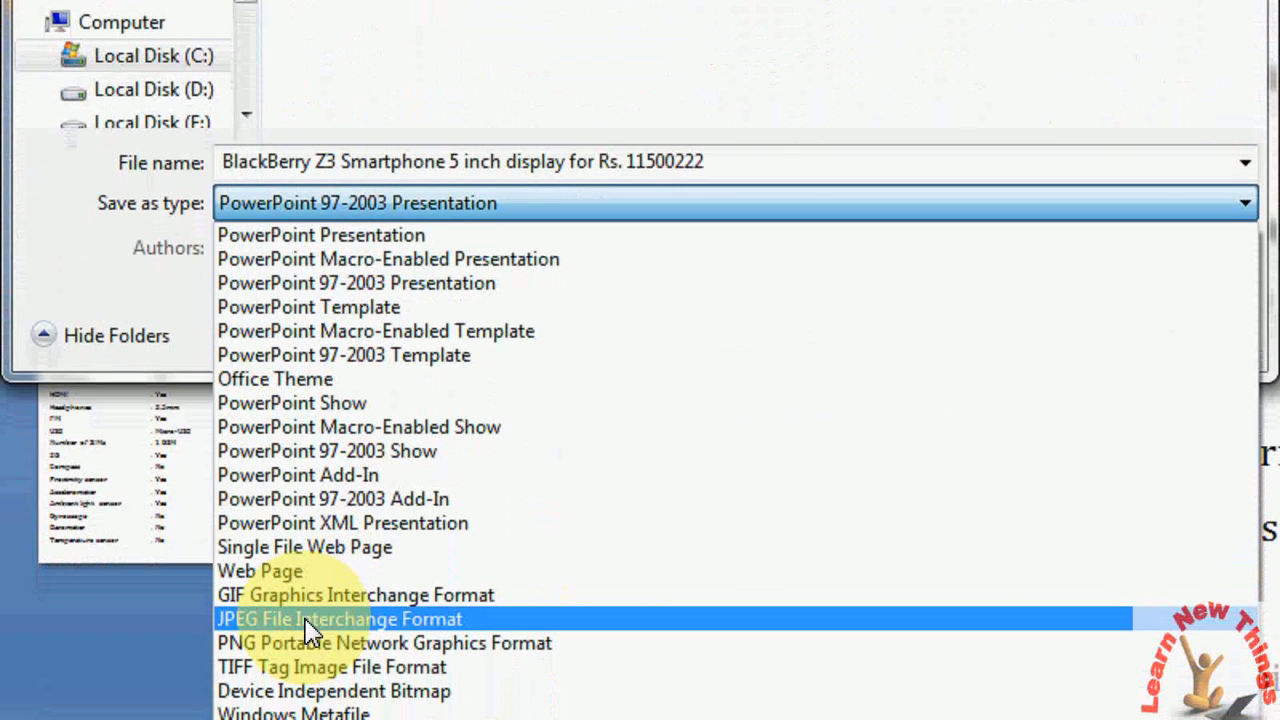
pyautogui.click(339, 618)
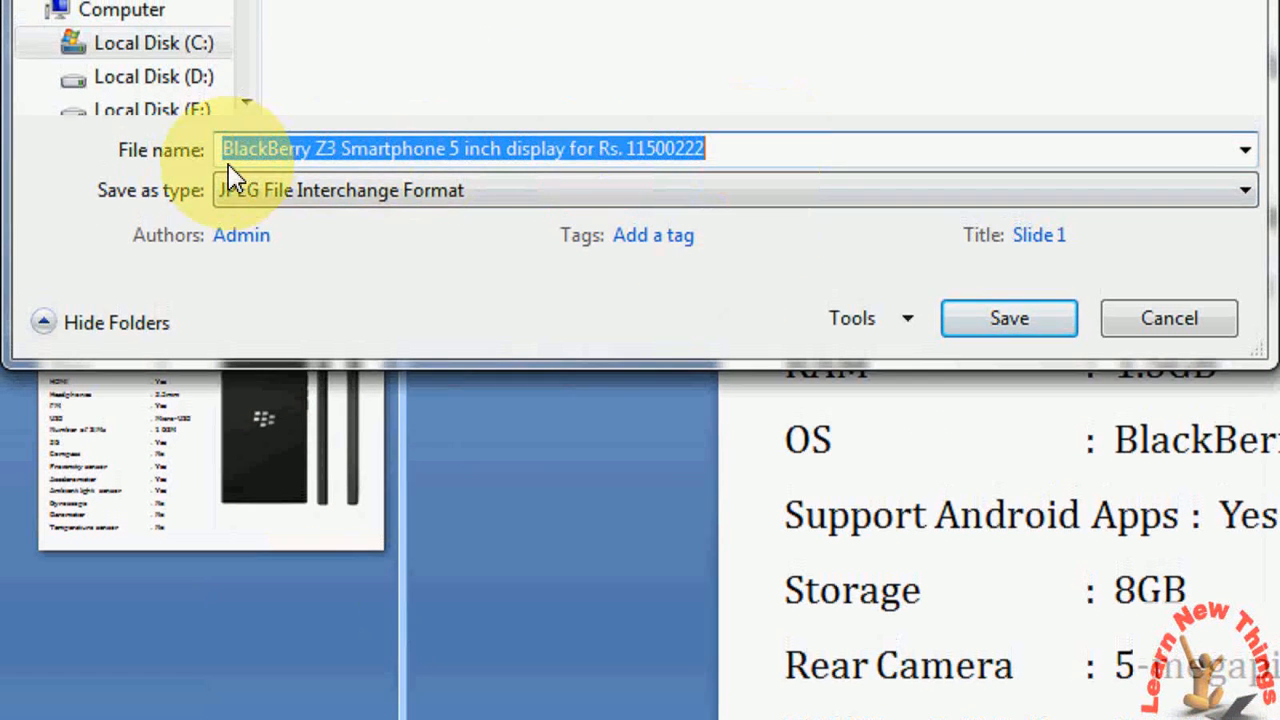
pyautogui.write('IMa')
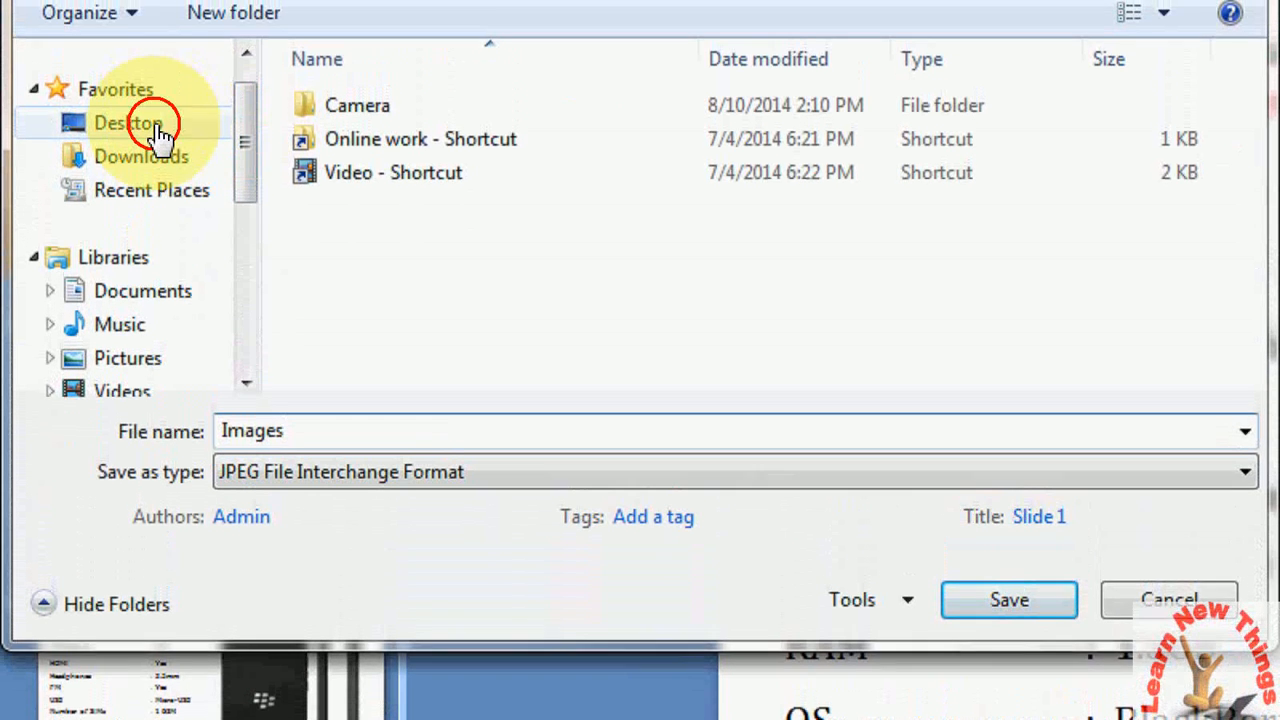
pyautogui.click(128, 122)
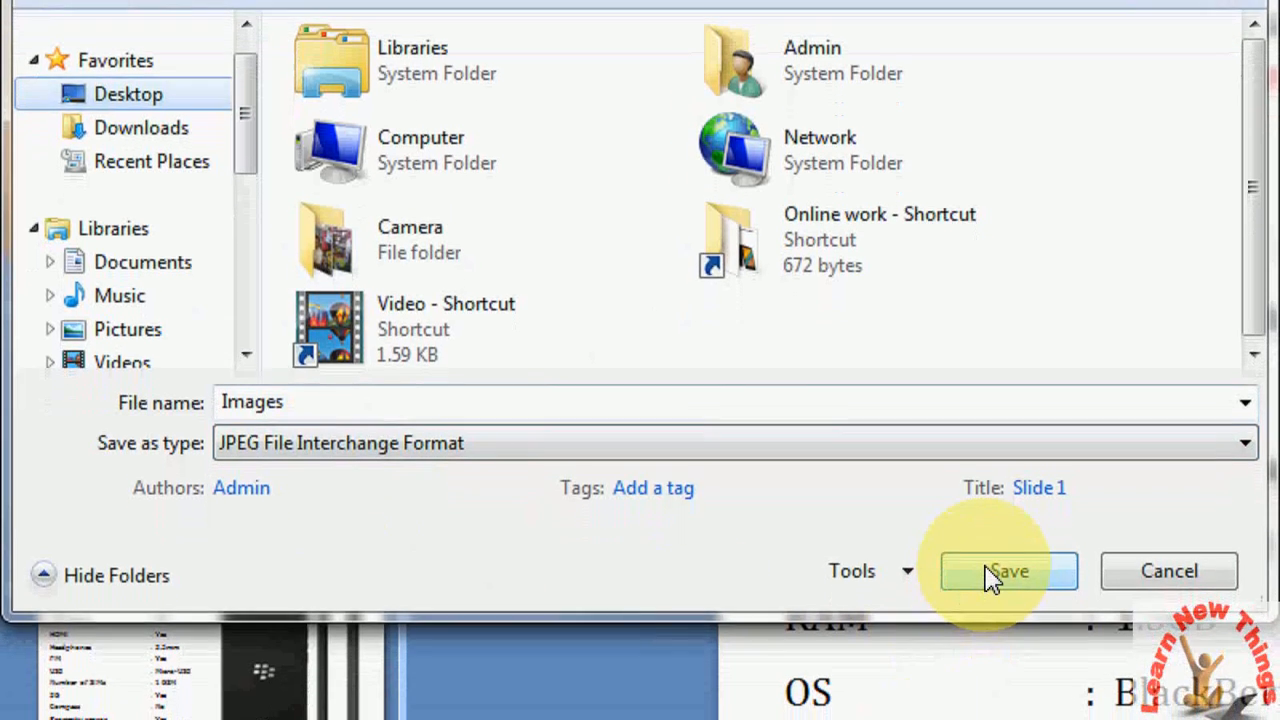
pyautogui.click(1008, 570)
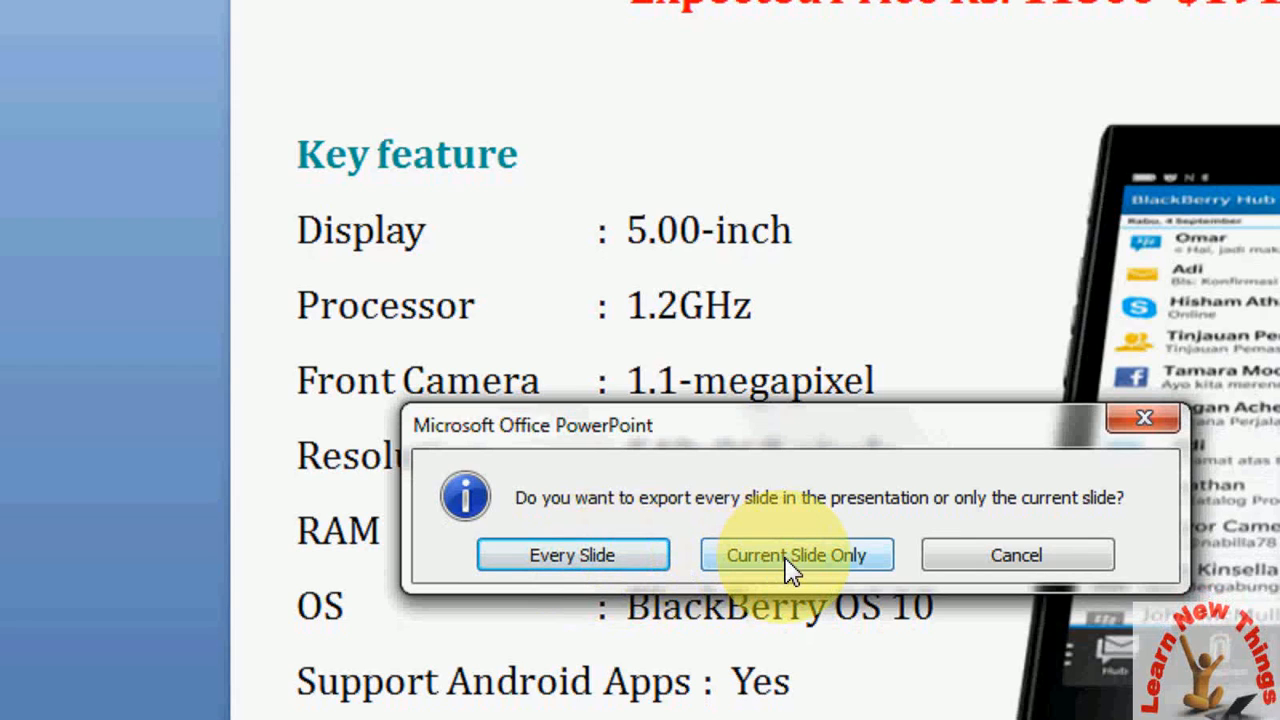
pyautogui.moveTo(572, 555)
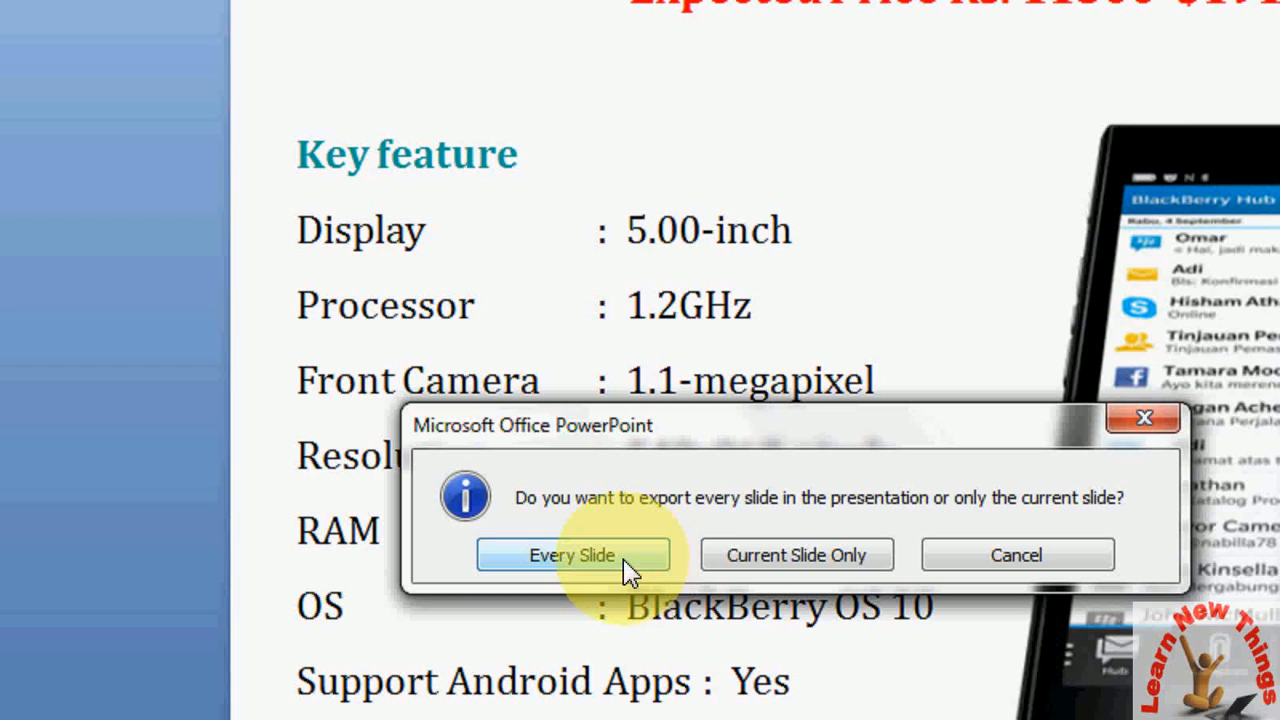
# Export every slide, not just the current one, and dismiss the confirmation.
pyautogui.click(572, 555)
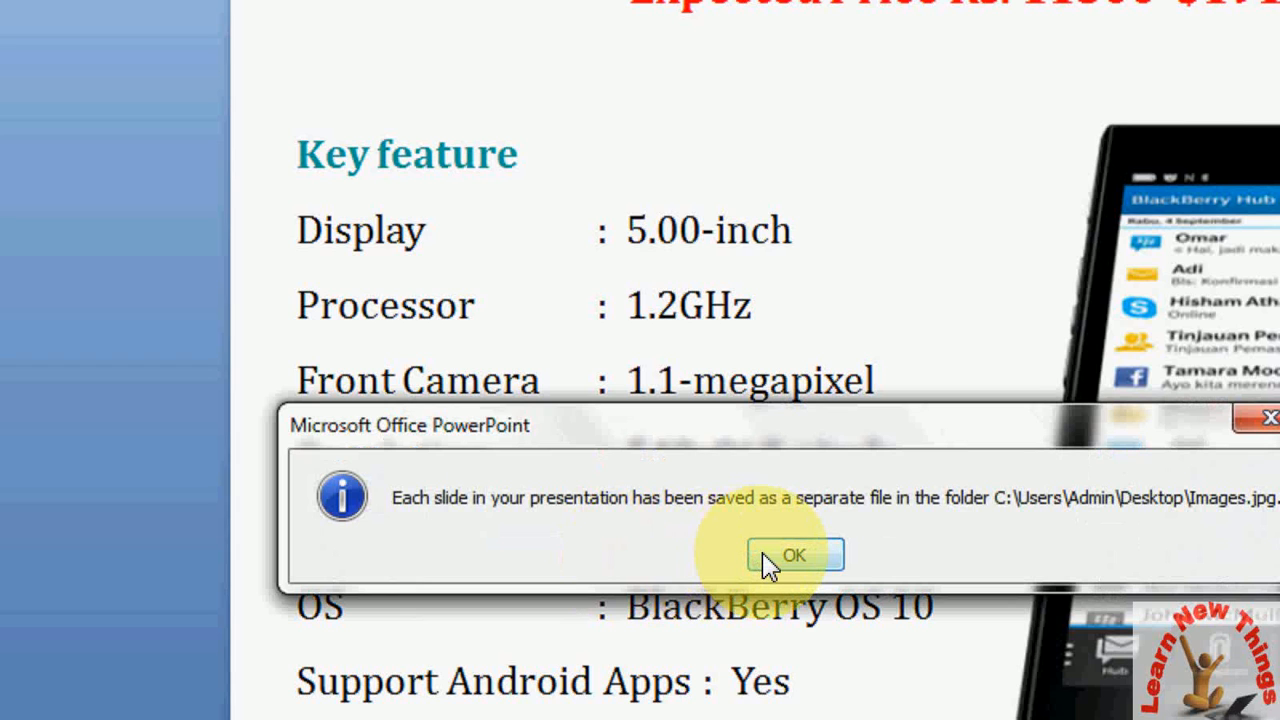
pyautogui.click(793, 555)
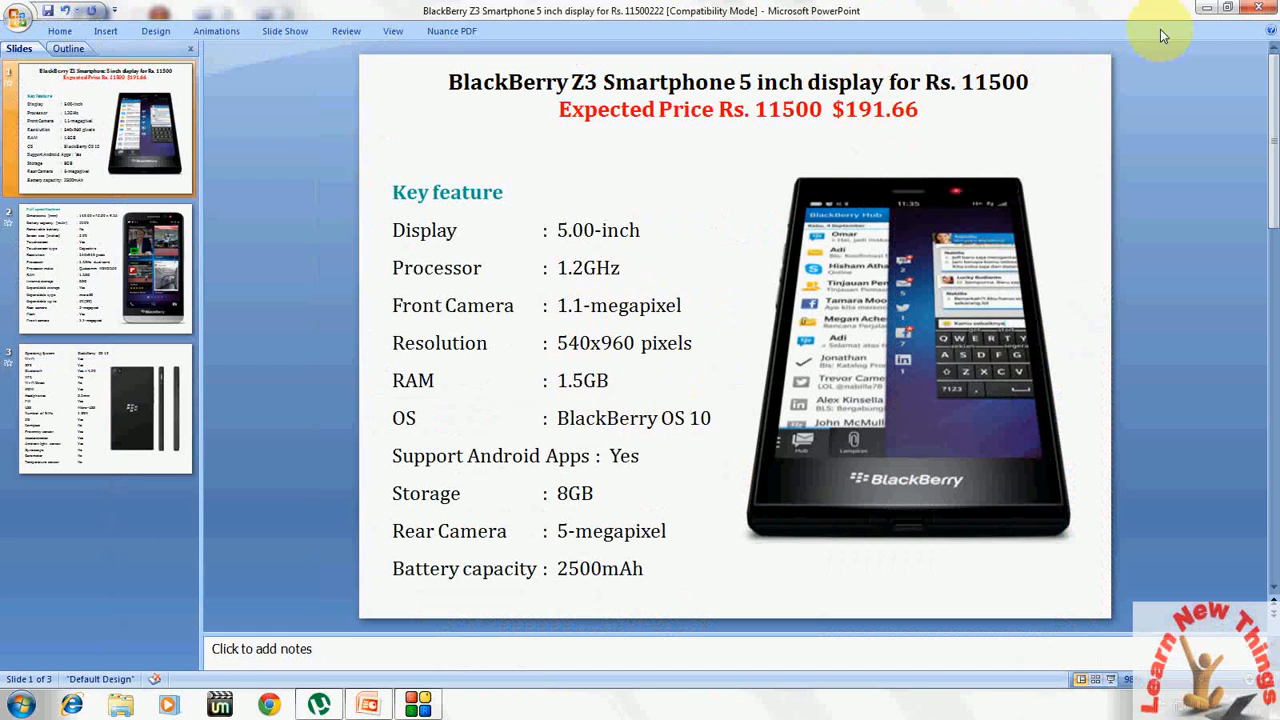
# Check Slide1's properties in the Images folder to confirm it is a JPEG image.
pyautogui.click(1228, 8)
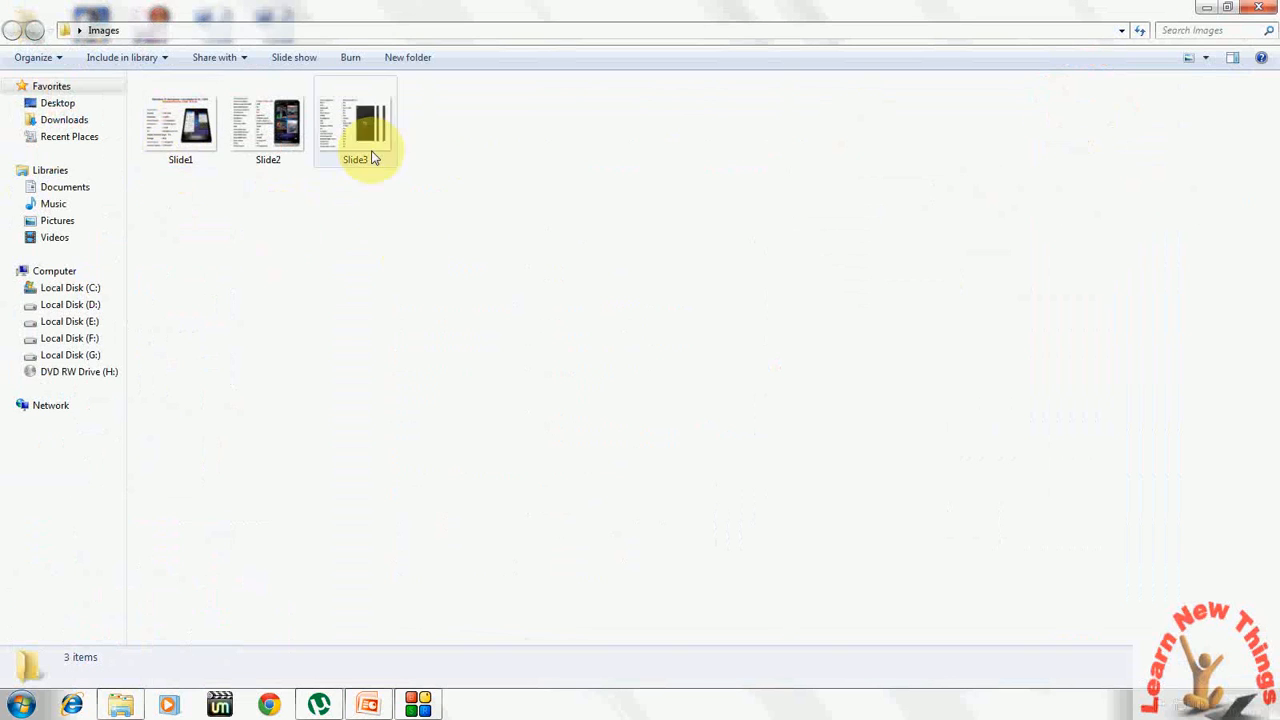
pyautogui.rightClick(180, 120)
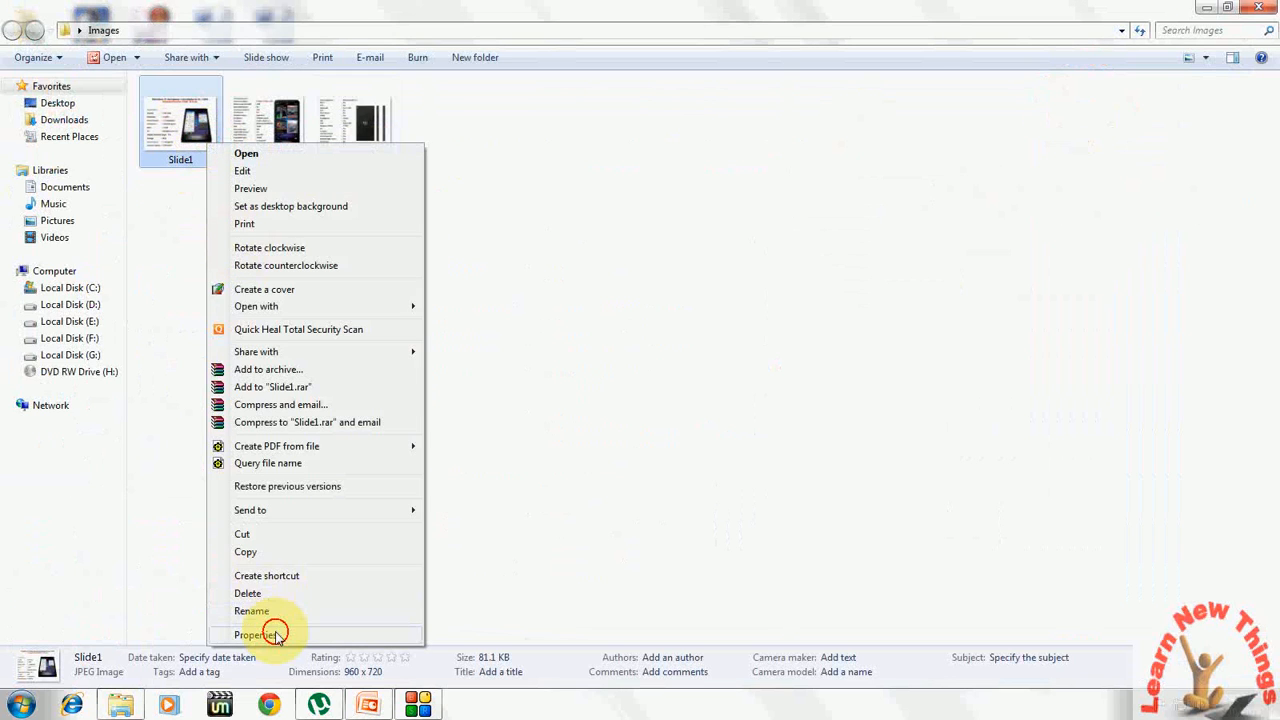
pyautogui.click(260, 634)
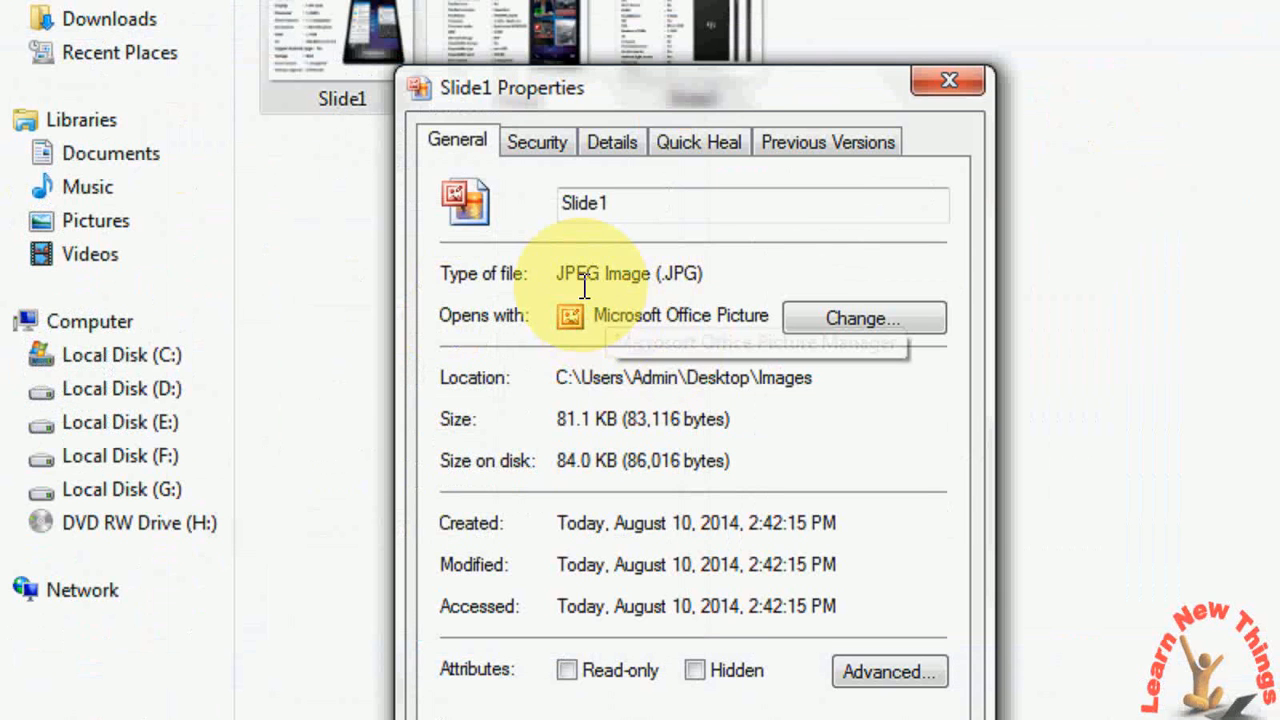
pyautogui.moveTo(720, 300)
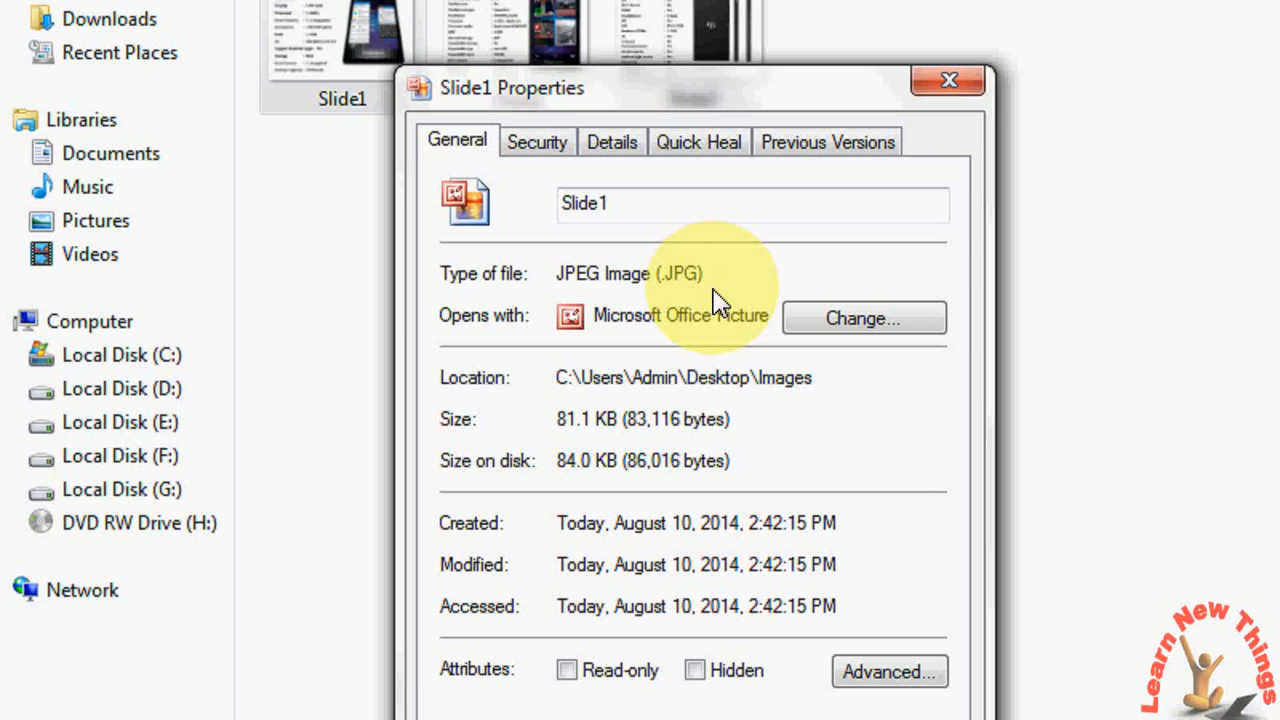
pyautogui.click(947, 80)
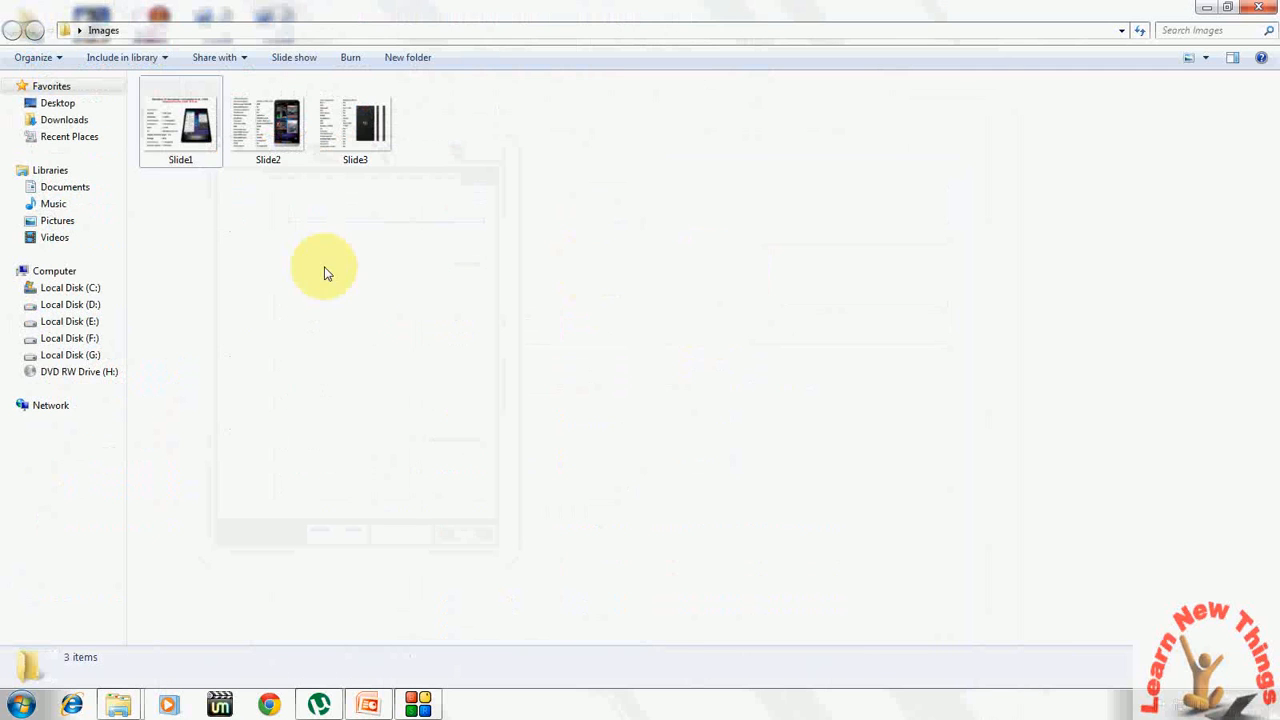
pyautogui.click(180, 120)
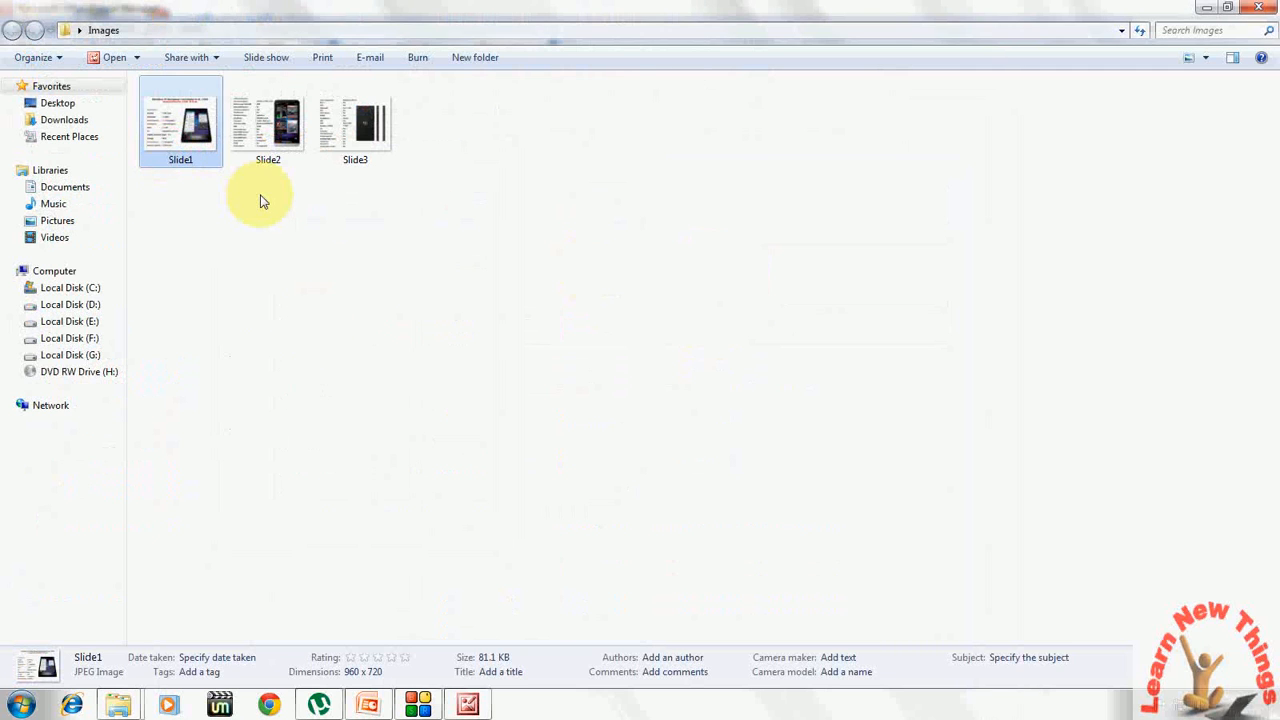
# Open Slide1 in Picture Manager, view Slide2, then return to Slide1.
pyautogui.doubleClick(180, 120)
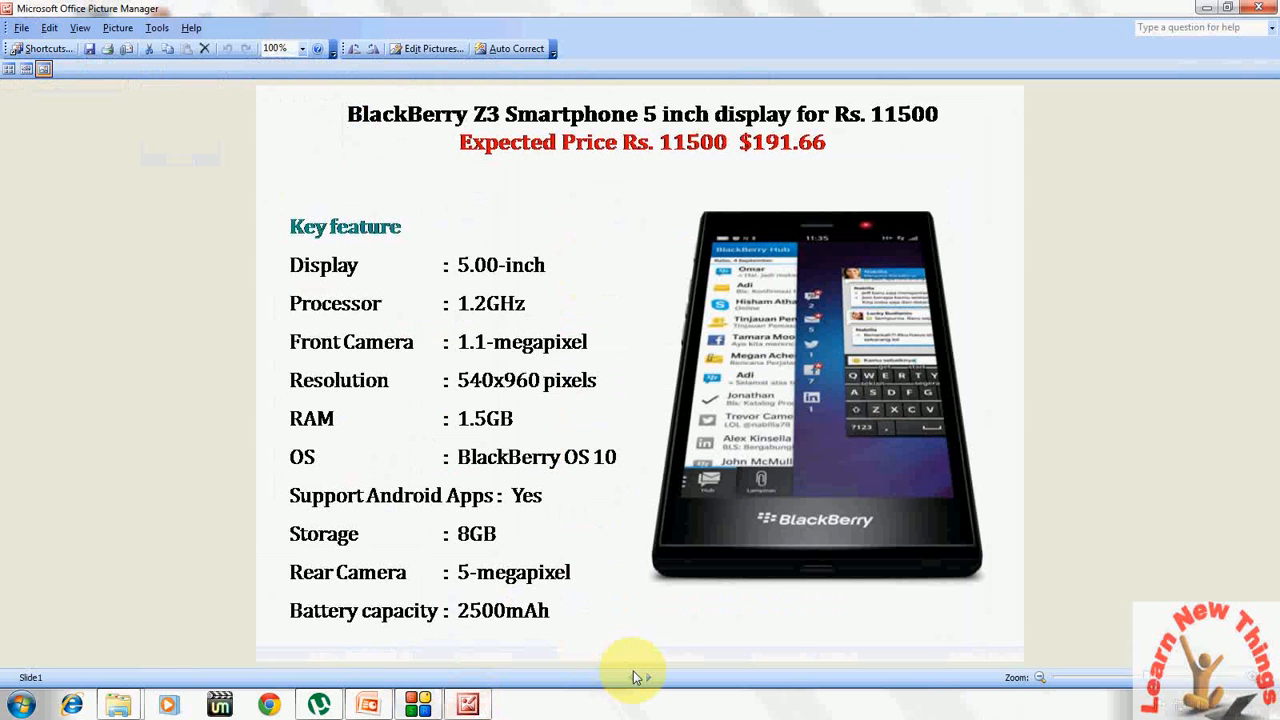
pyautogui.click(650, 678)
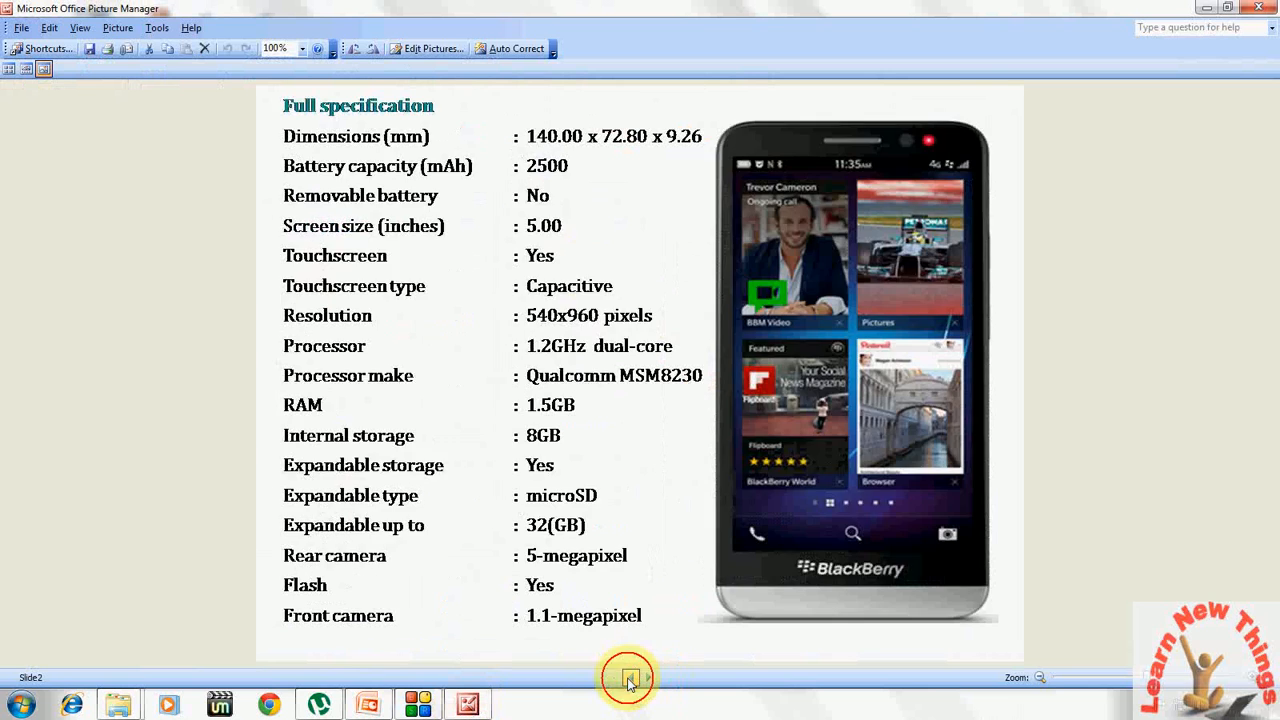
pyautogui.click(628, 678)
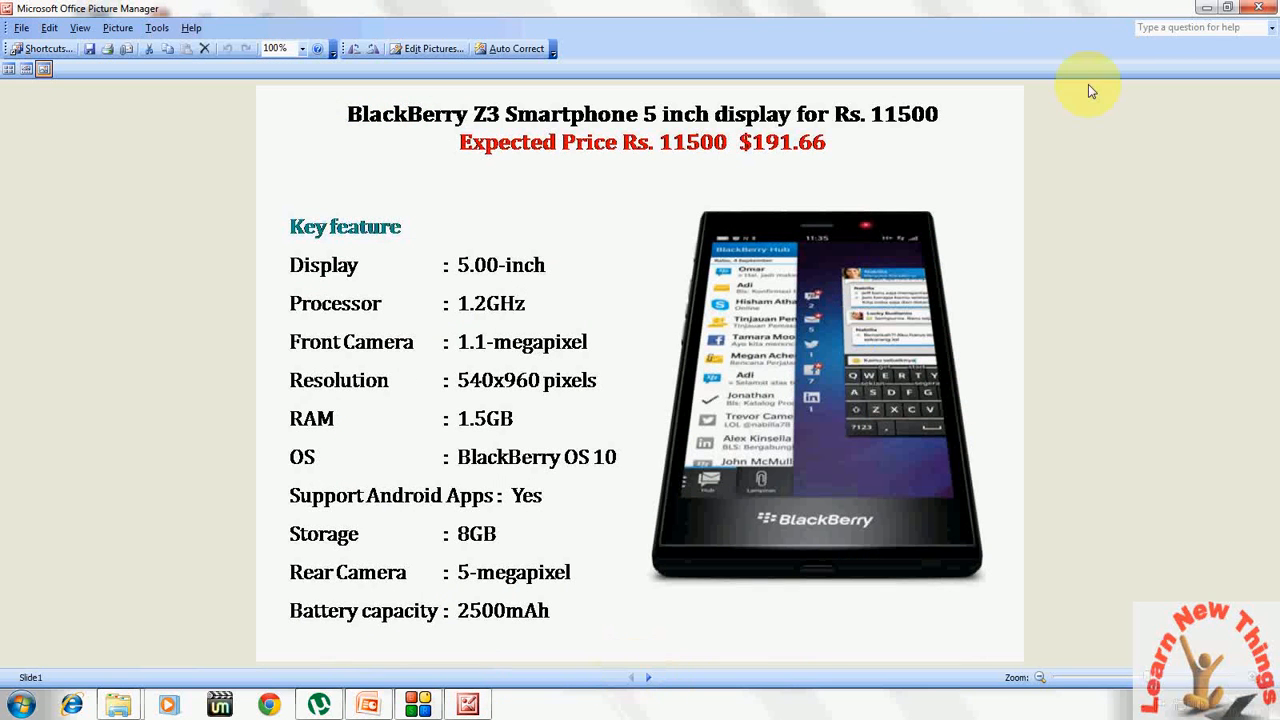